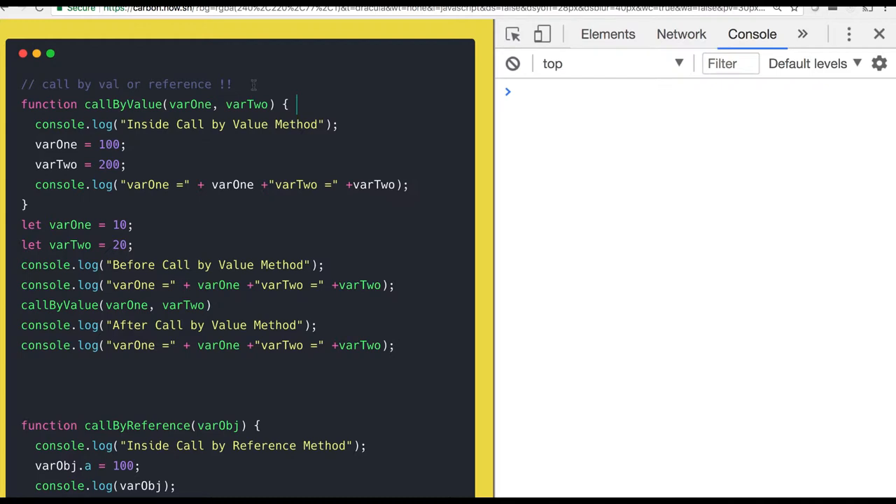
Highlight the callByValue function parameters and its call in the Carbon example
scroll("down", 3)
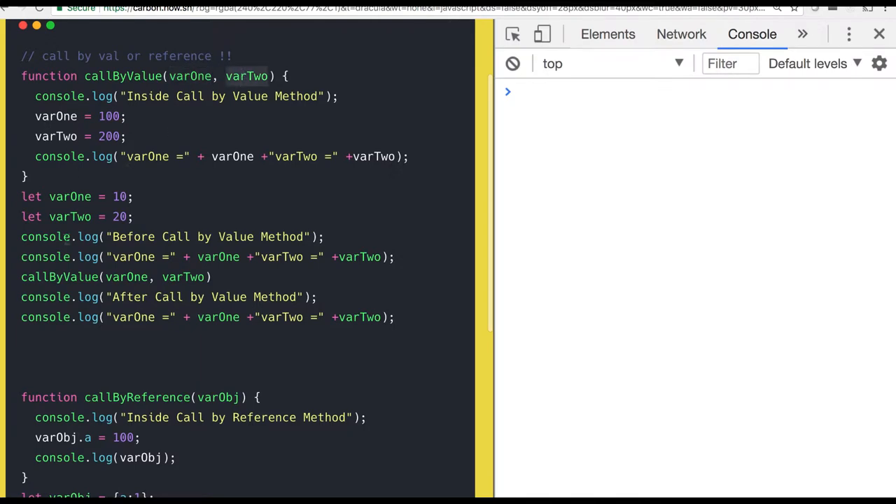
left_click_drag(21, 196, 133, 215)
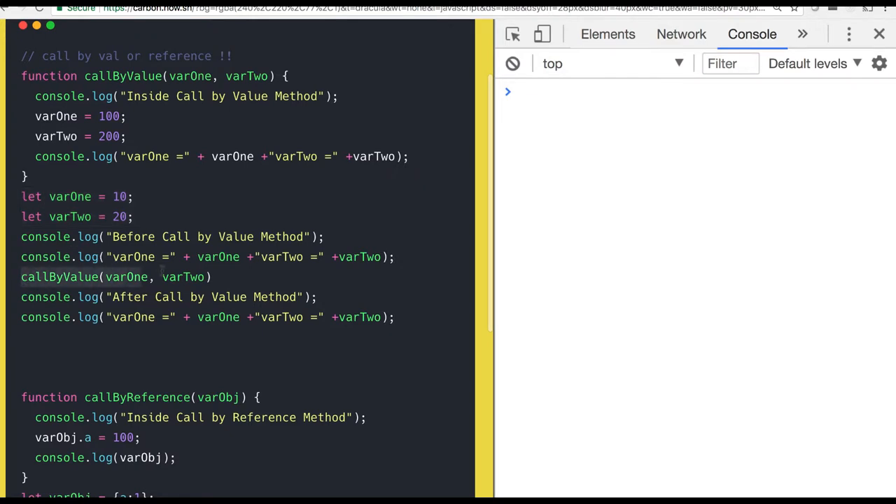
double_click(126, 277)
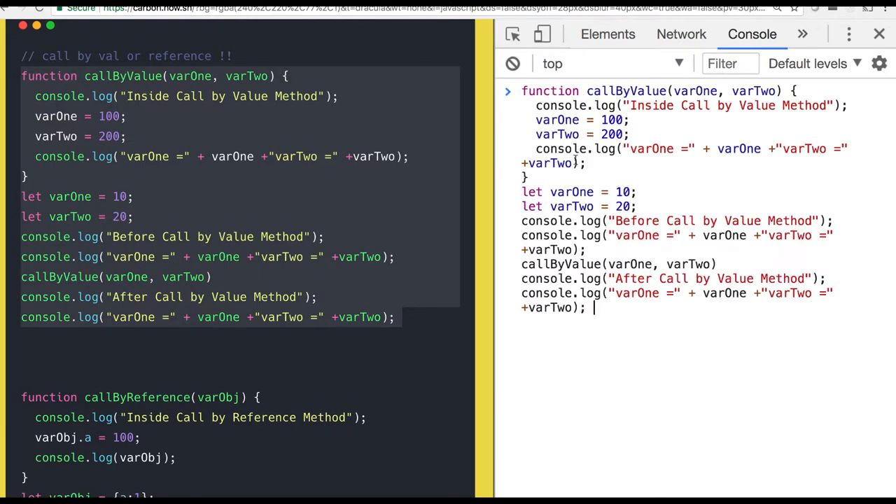
Run the call-by-value code, pointing out varOne stays 10 and varTwo stays 20
key("Enter")
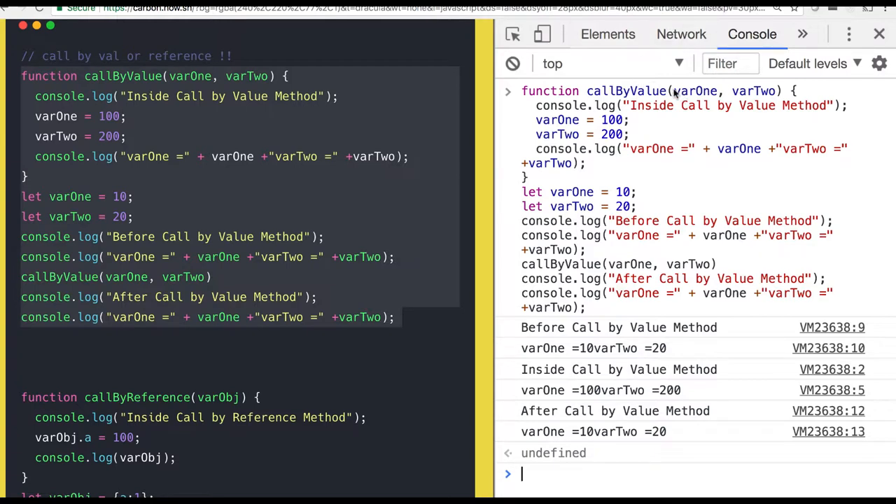
double_click(751, 91)
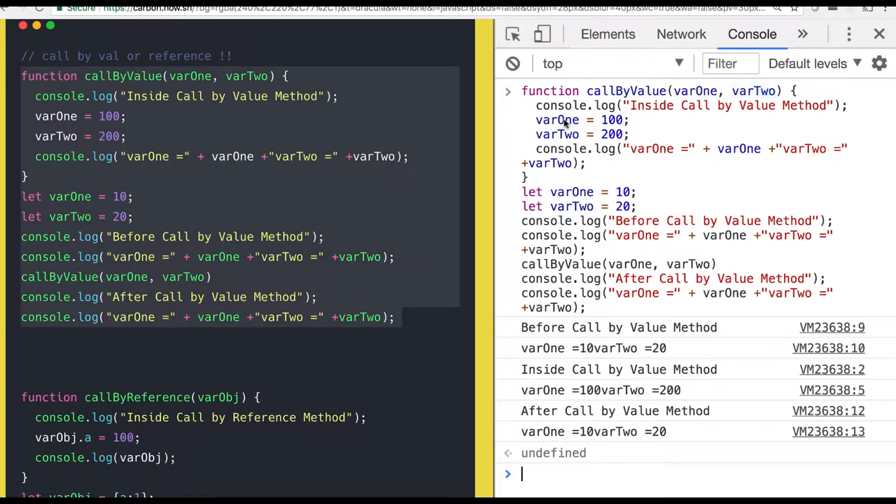
double_click(557, 134)
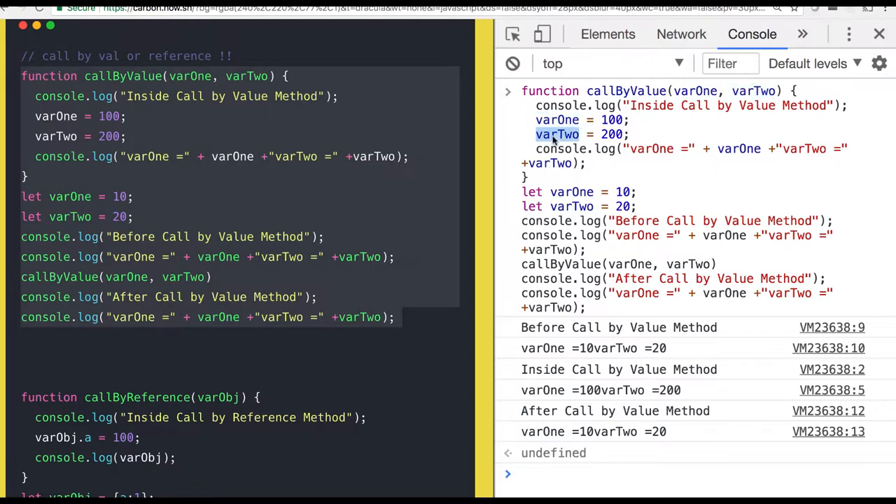
mouse_move(546, 177)
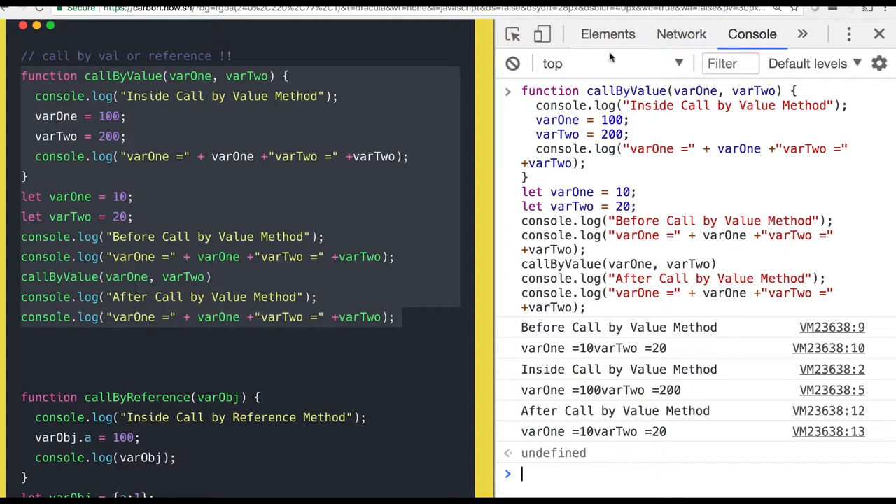
left_click(512, 65)
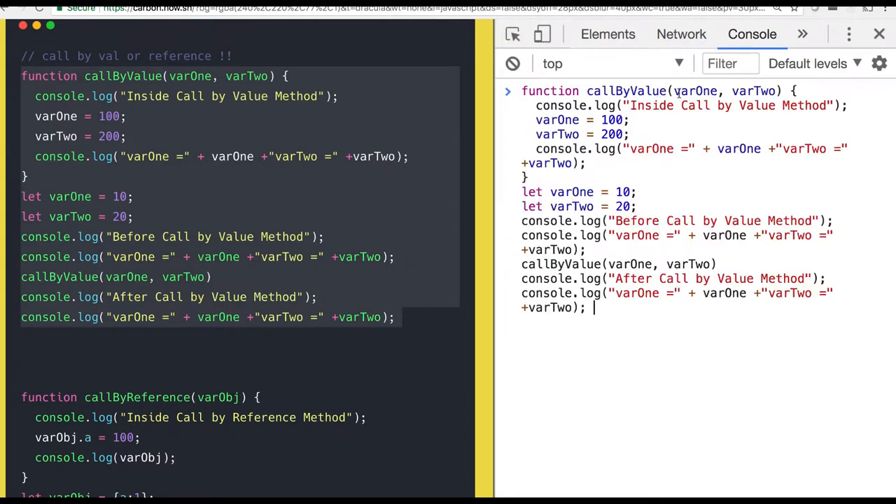
Point out the repeated let declarations behind the 'varOne already declared' error
double_click(571, 192)
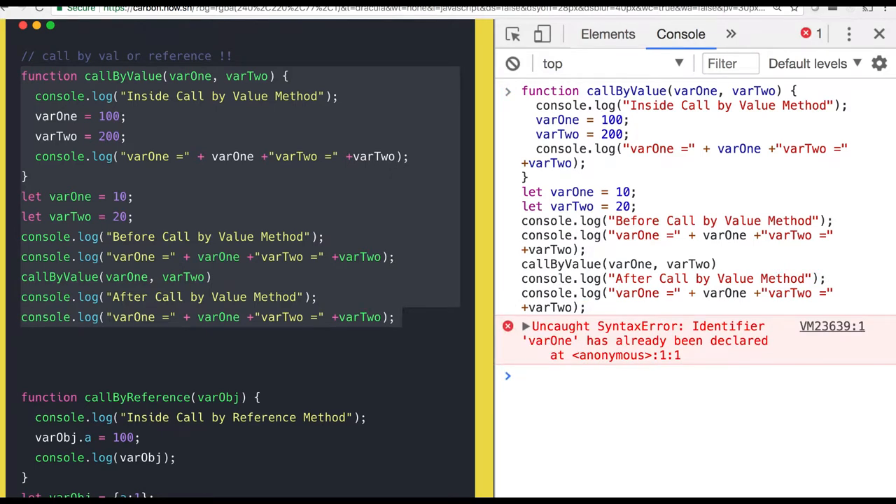
mouse_move(513, 64)
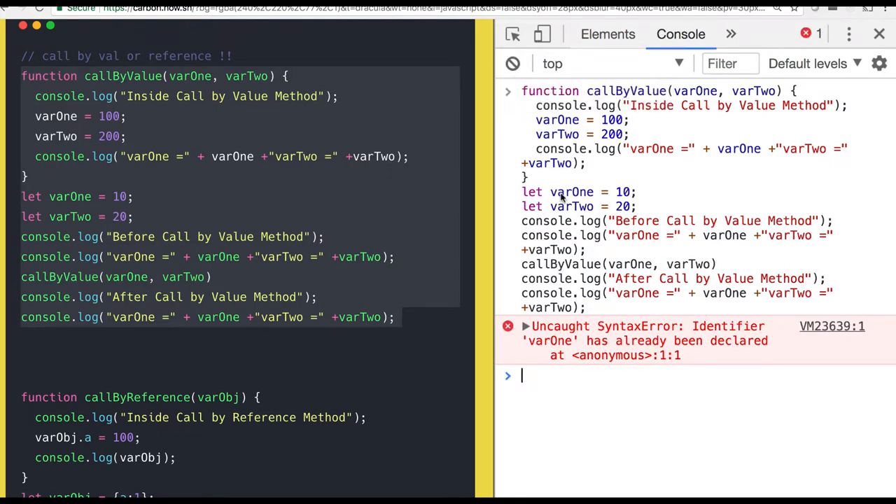
double_click(572, 191)
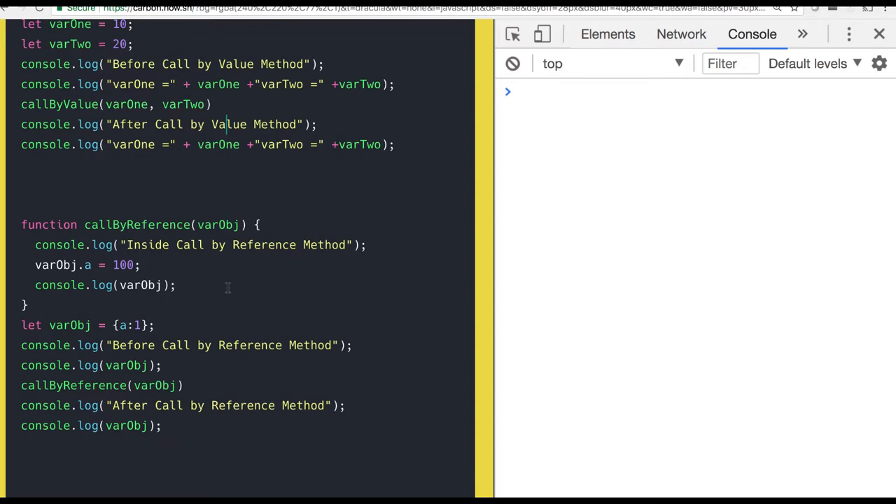
Run the callByReference code, showing the object logged as {a: 1} before and {a: 100} inside
double_click(70, 325)
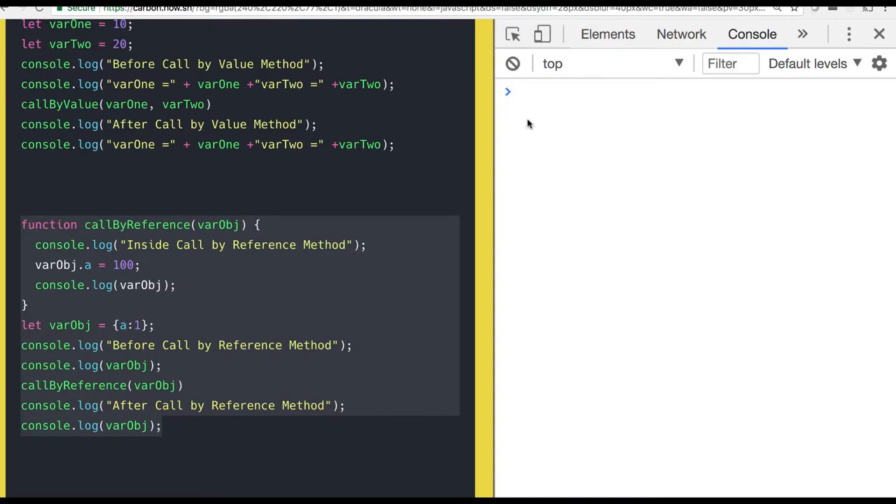
key("Enter")
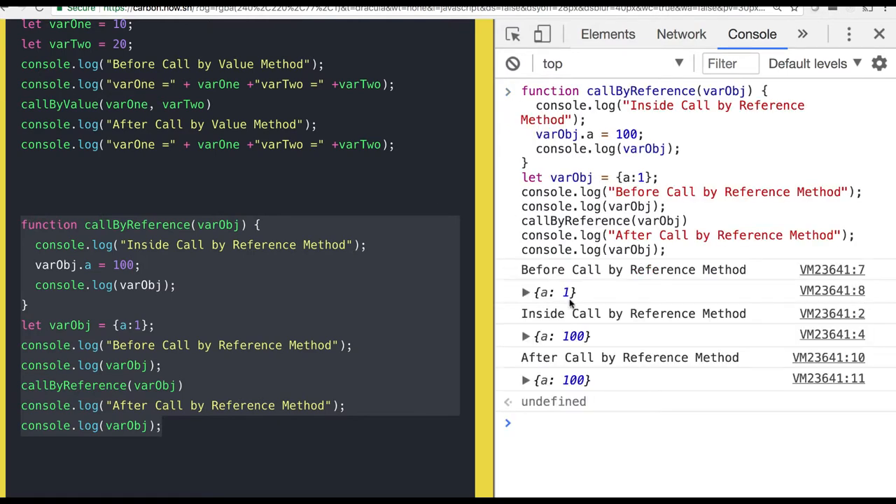
left_click(553, 293)
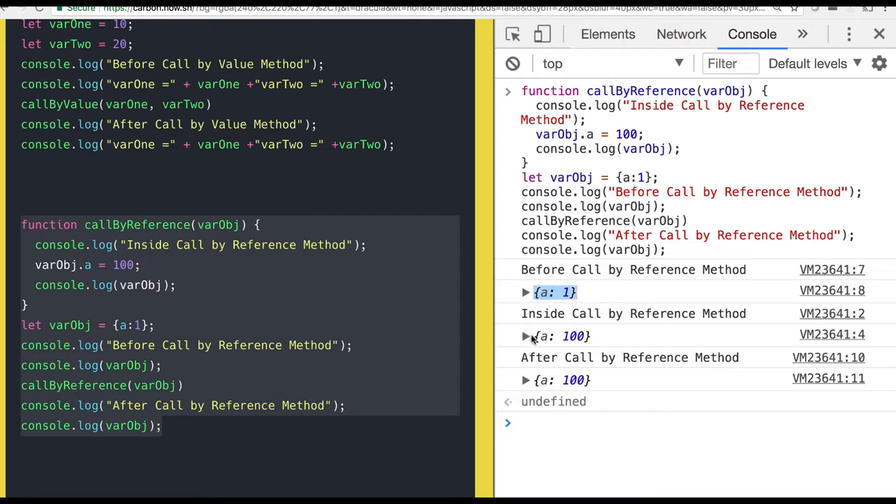
mouse_move(553, 336)
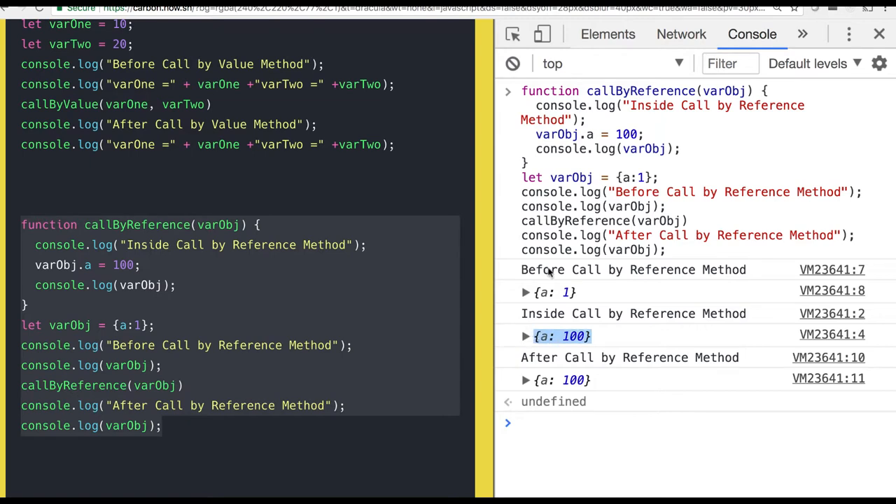
double_click(608, 221)
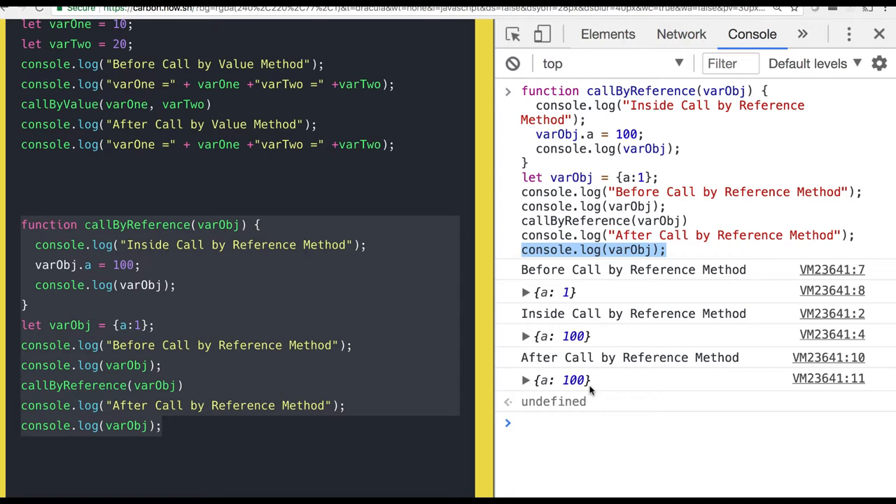
mouse_move(208, 216)
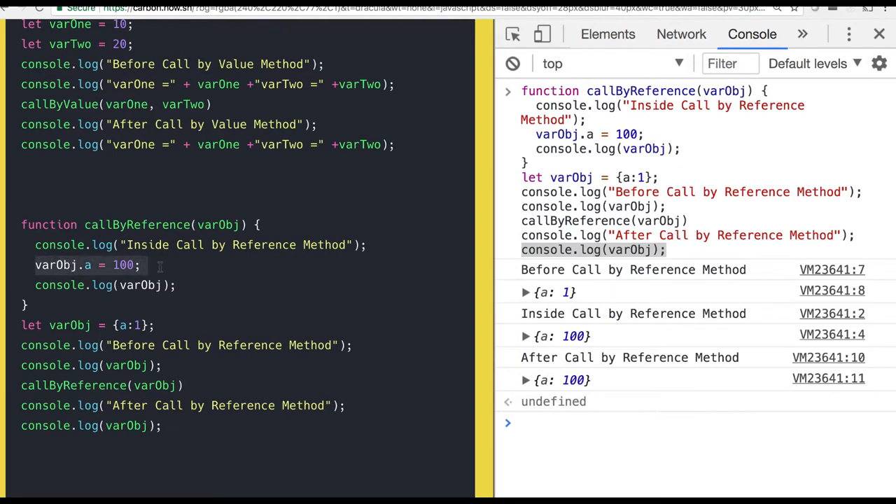
Add varObj.b = 200 to the reference function and clear the console after the redeclaration error
type("varObj.a = 100;")
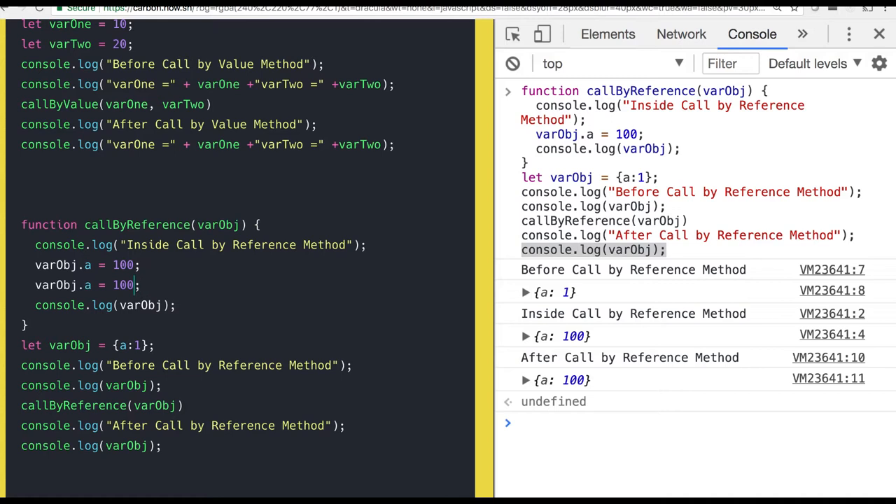
type("b")
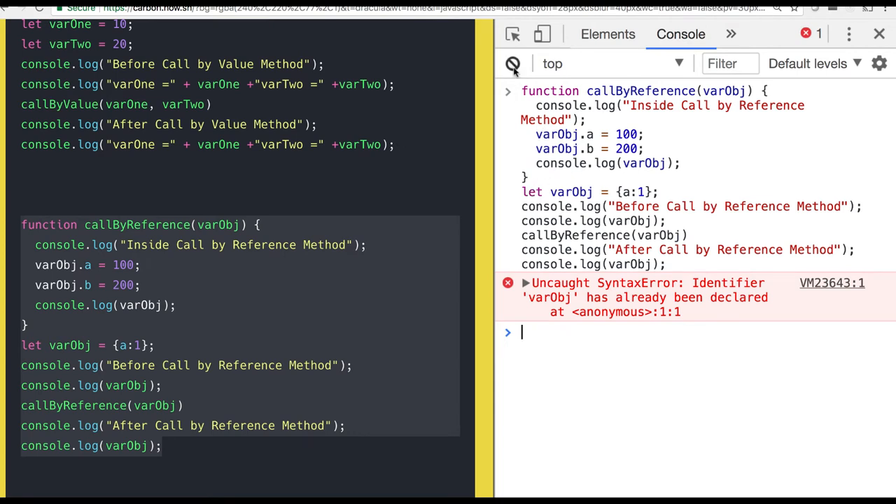
left_click(513, 65)
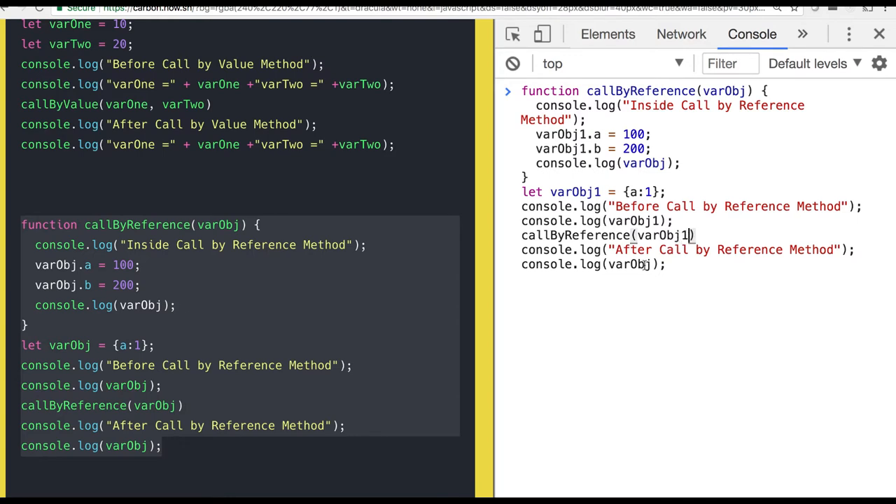
Run the varObj1 version, logging {a: 1} before and {a: 100, b: 200} after the call
type("1")
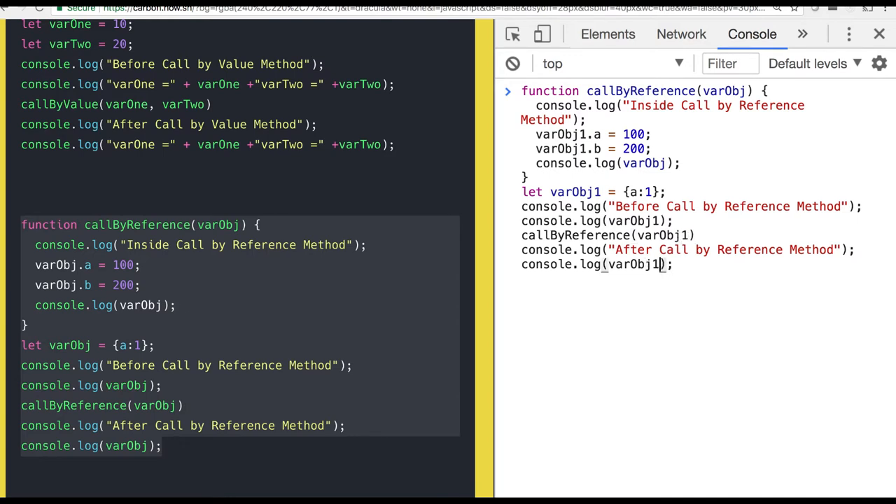
mouse_move(727, 154)
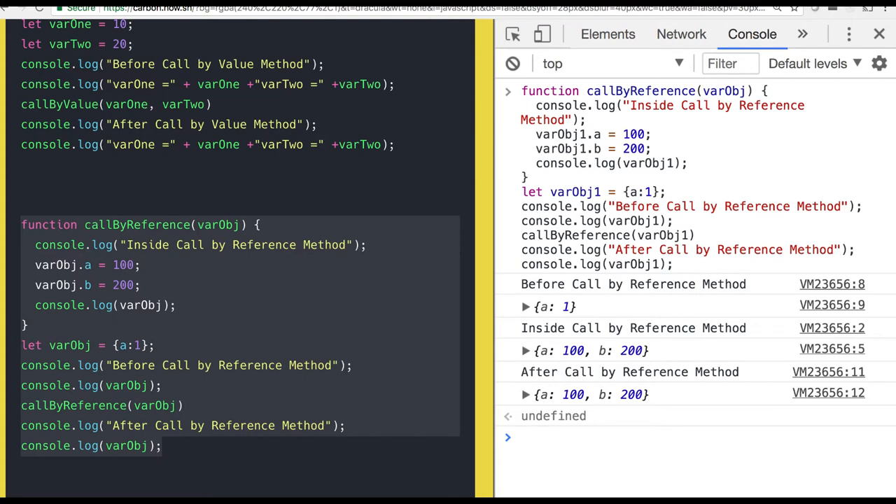
left_click(521, 436)
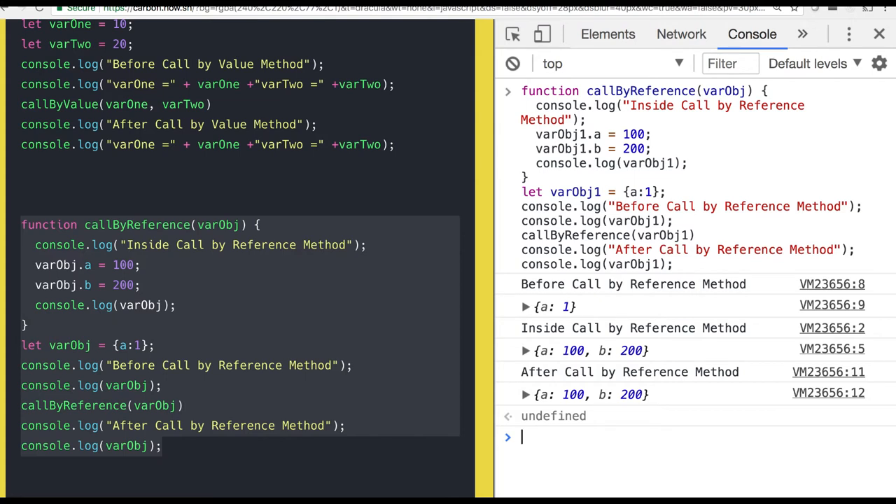